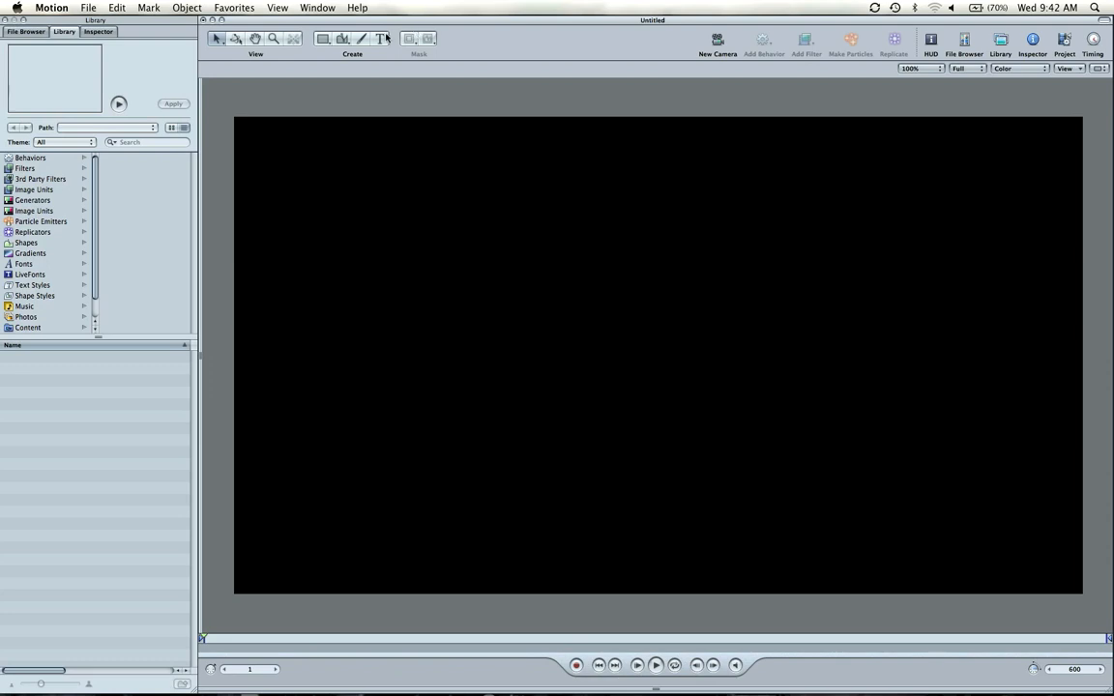
mouse_move(384, 39)
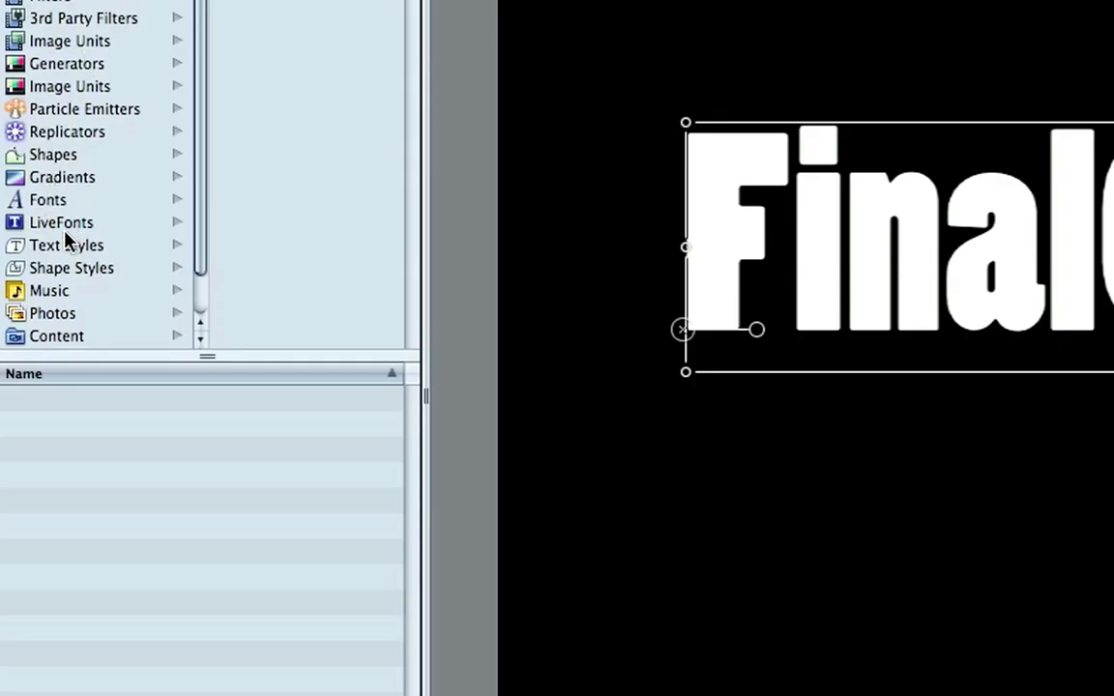
Apply a green gradient text style from the Library to the FinalCutKing.com title.
click(65, 245)
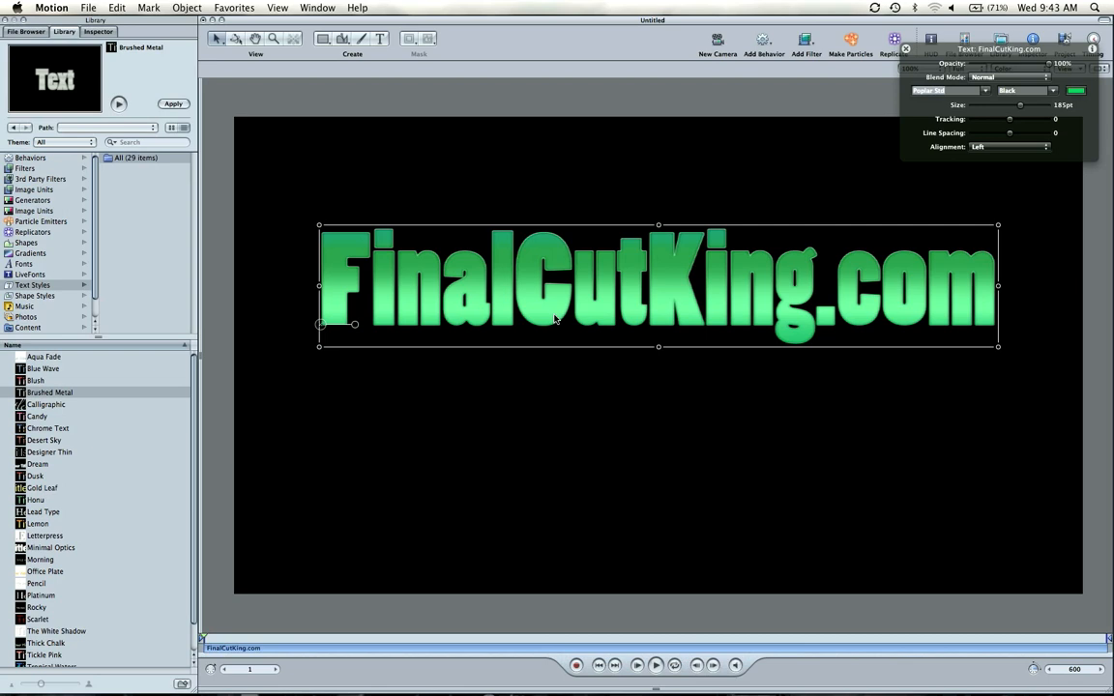
Duplicate the FinalCutKing.com text layer and place the copy in its own group, Group 1.
key(cmd+4)
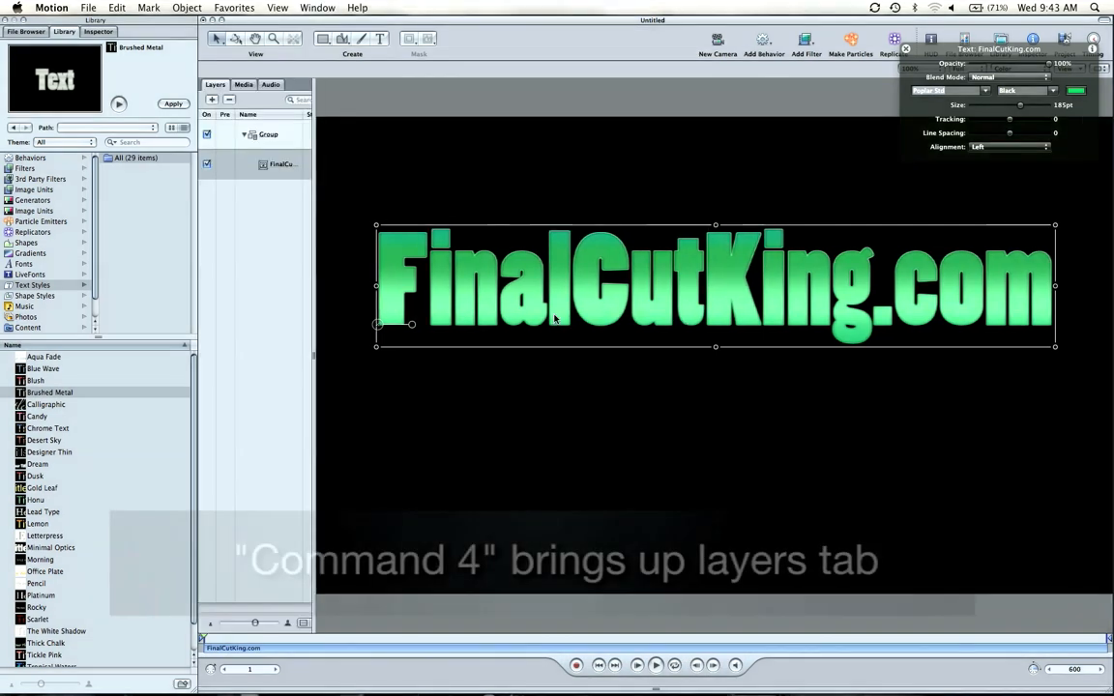
key(cmd+4)
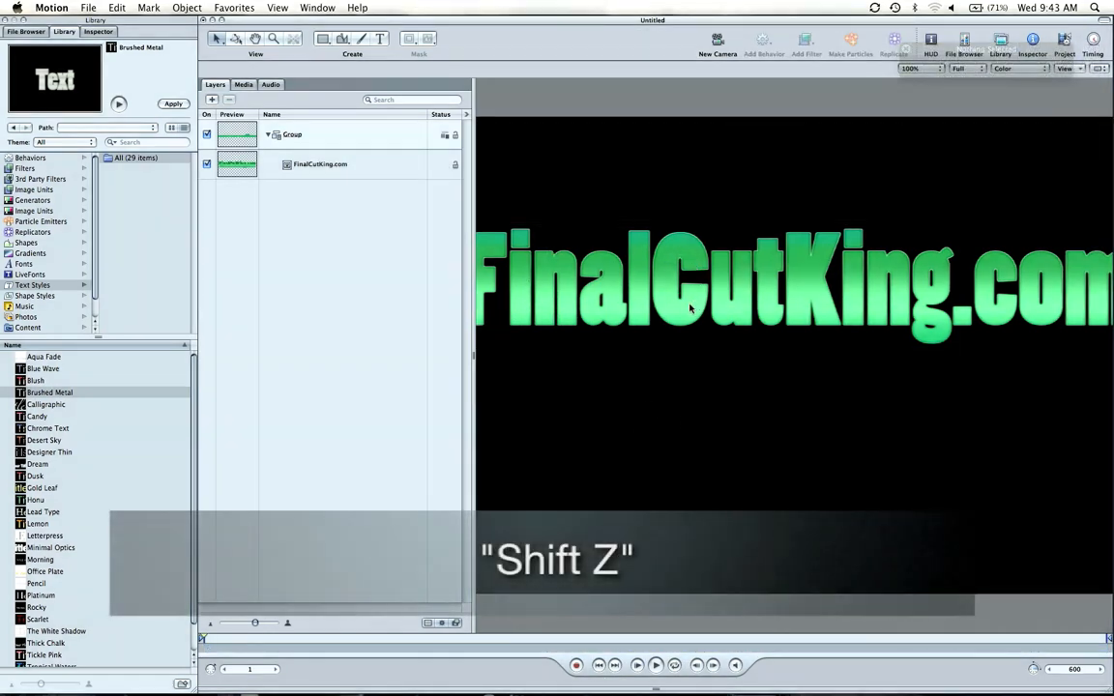
key(shift+z)
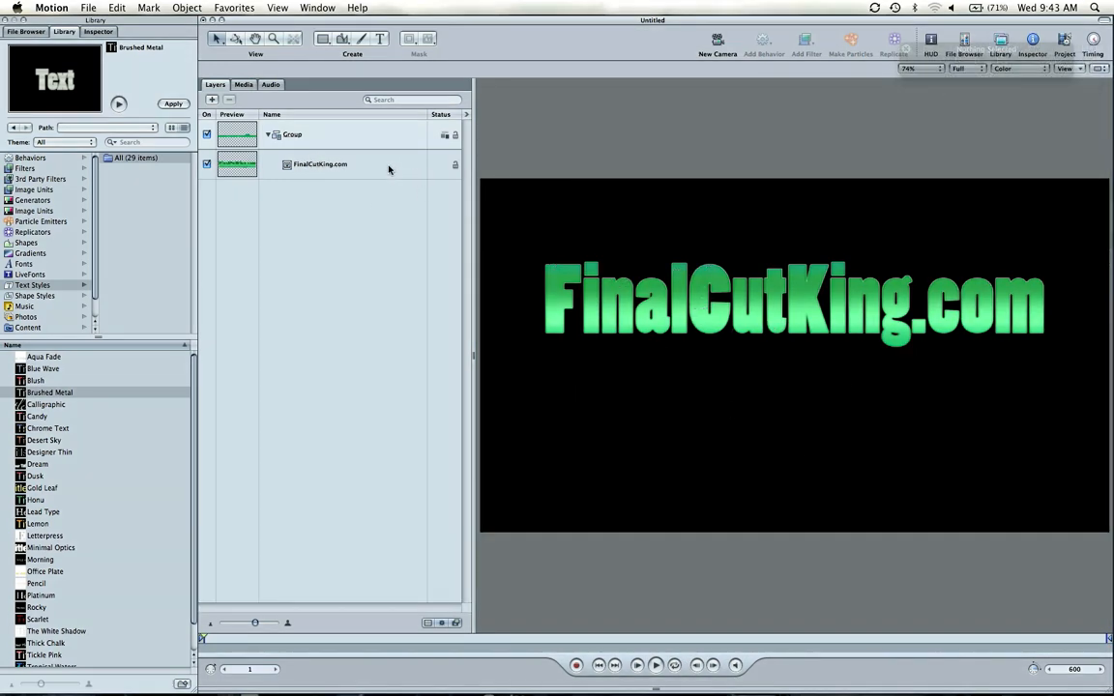
click(319, 163)
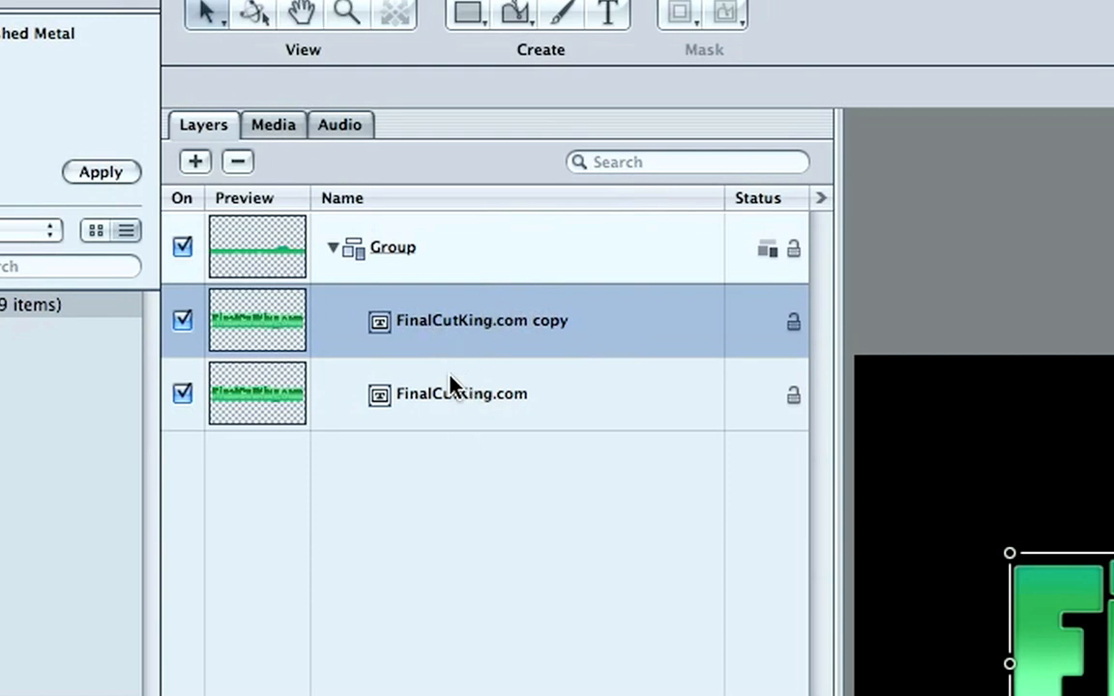
drag(460, 320, 356, 471)
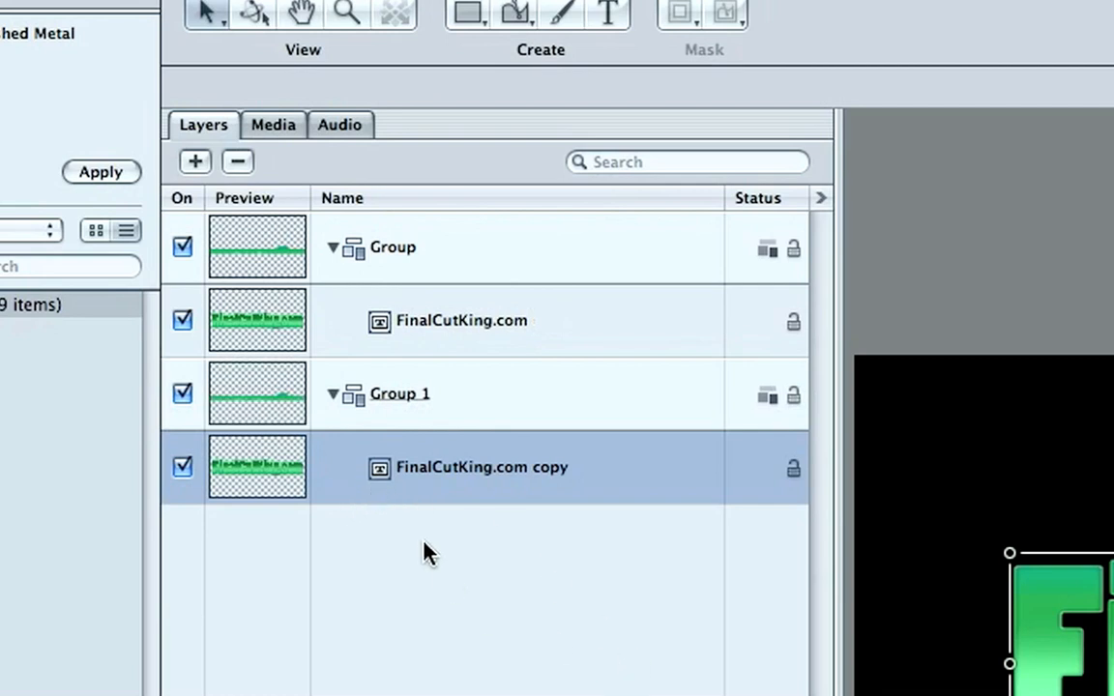
click(461, 320)
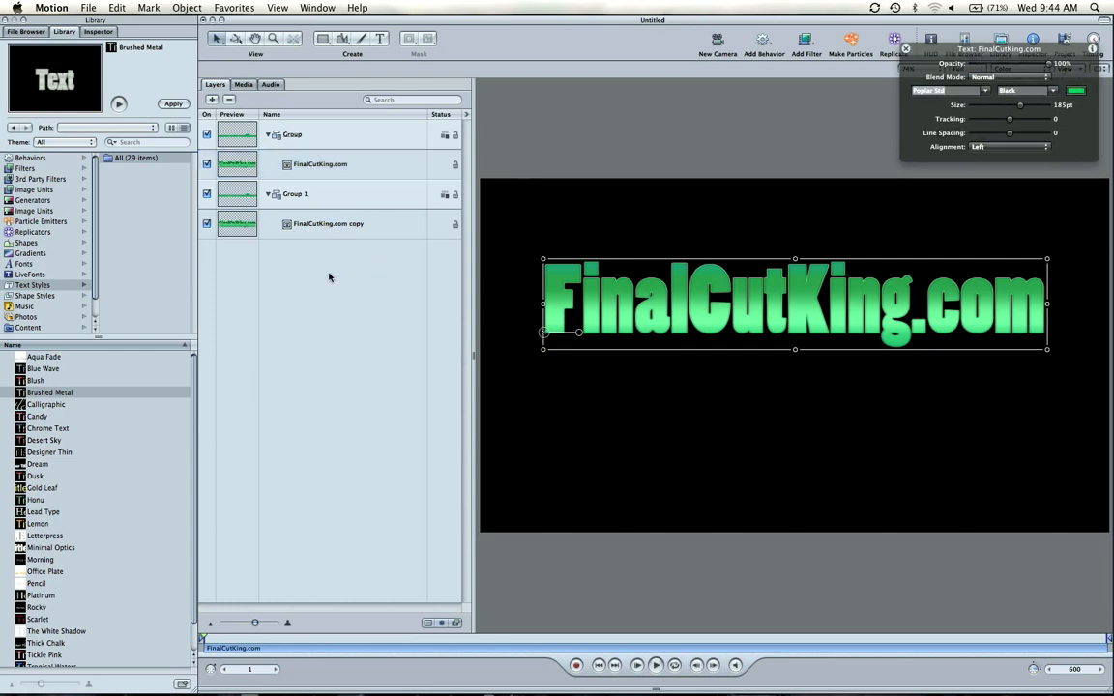
Add a Levels filter to the top text and lower its white point so it turns bright cyan-white.
click(319, 163)
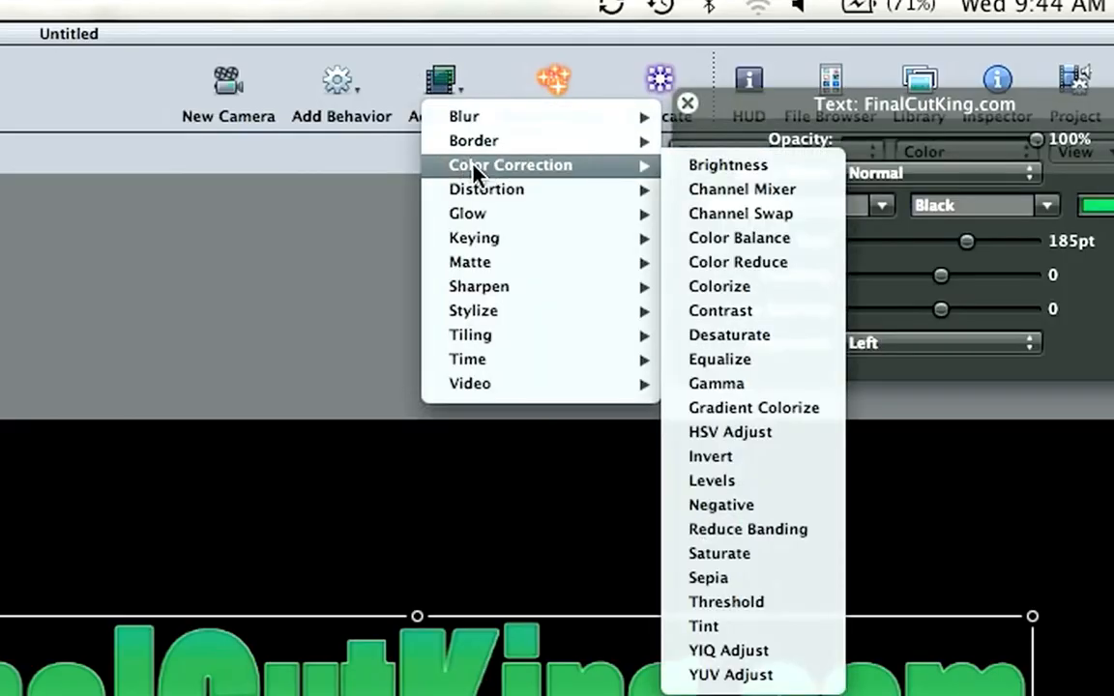
mouse_move(759, 542)
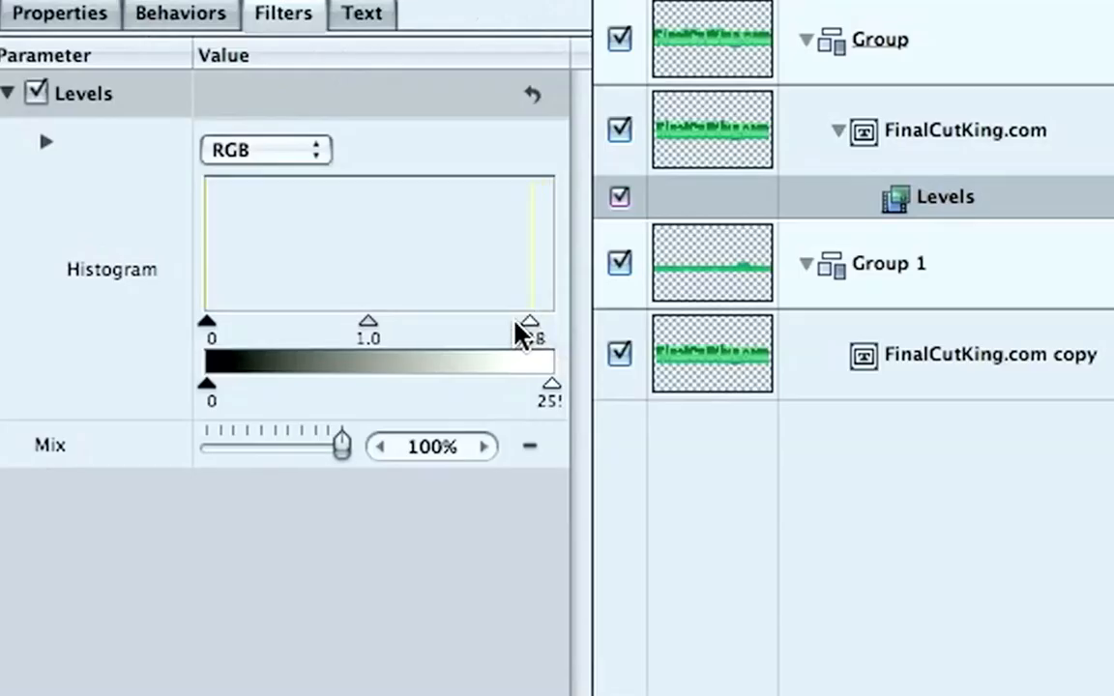
drag(529, 321, 334, 321)
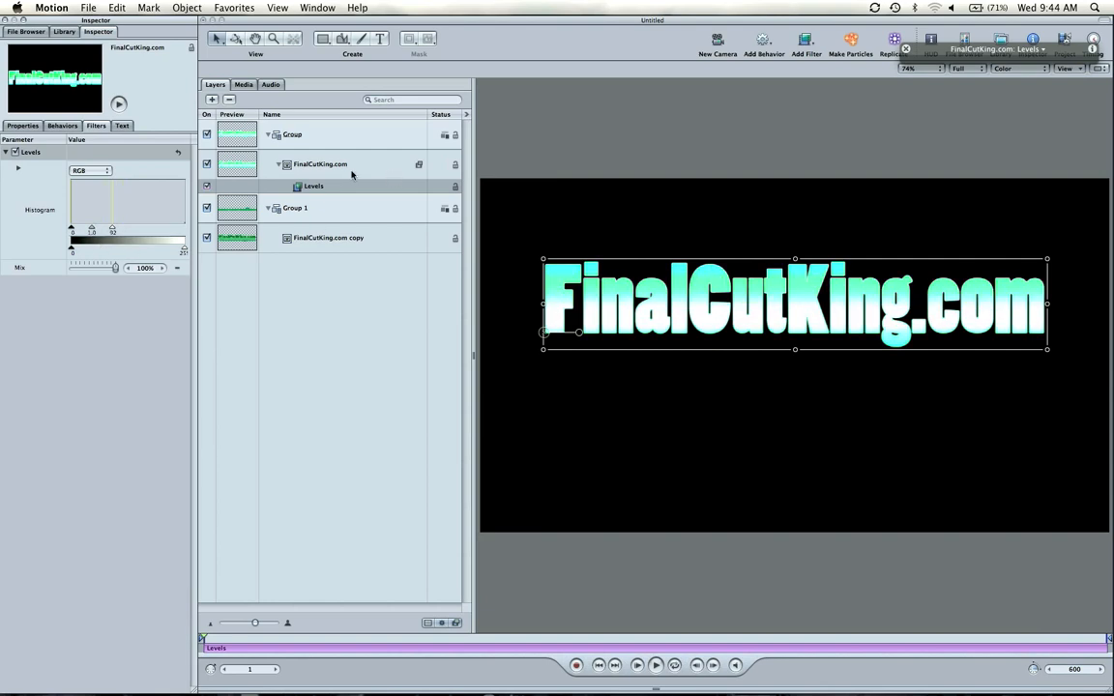
Enable Glow on the bright text with Blur and Radius set to 20.
click(320, 164)
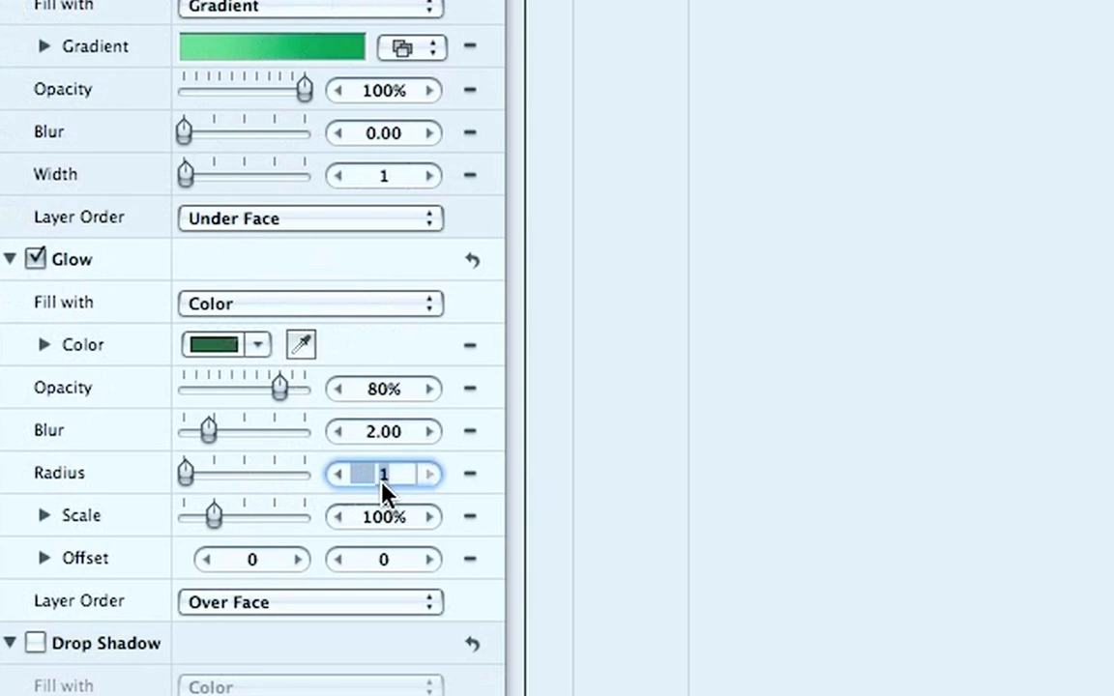
text(20)
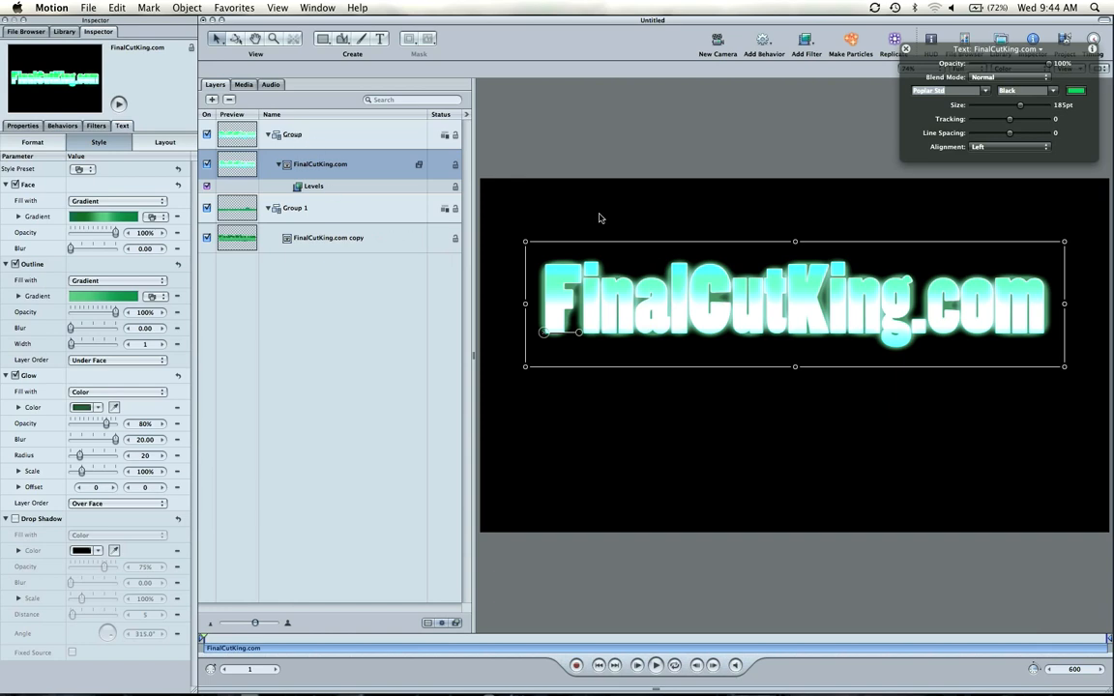
mouse_move(600, 202)
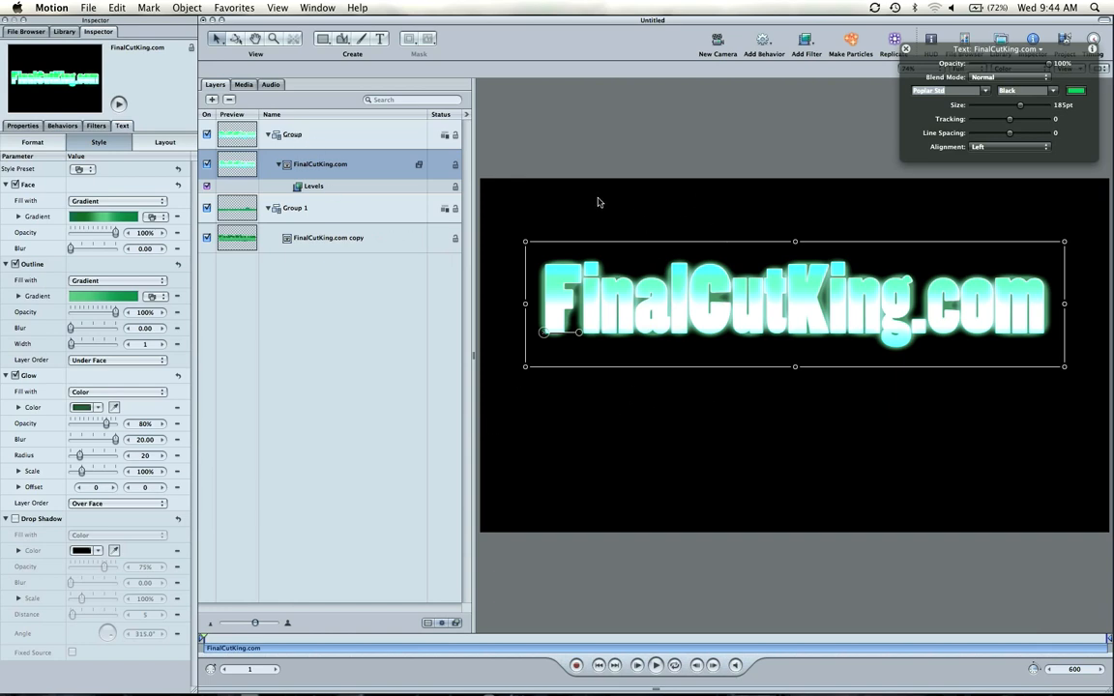
mouse_move(493, 414)
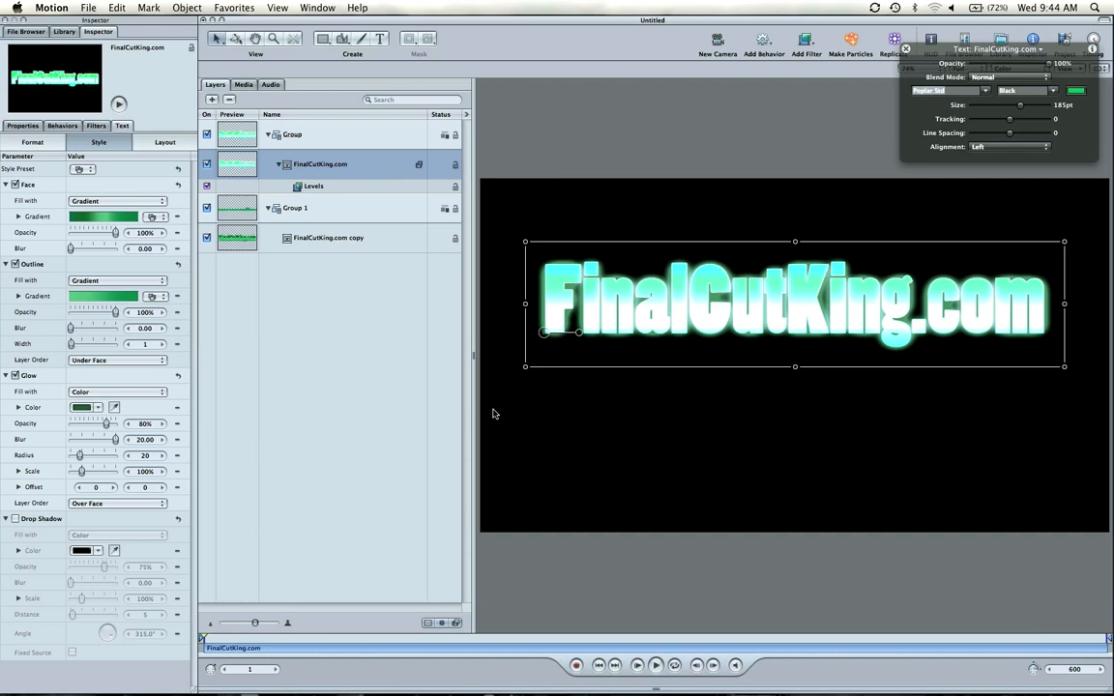
mouse_move(317, 144)
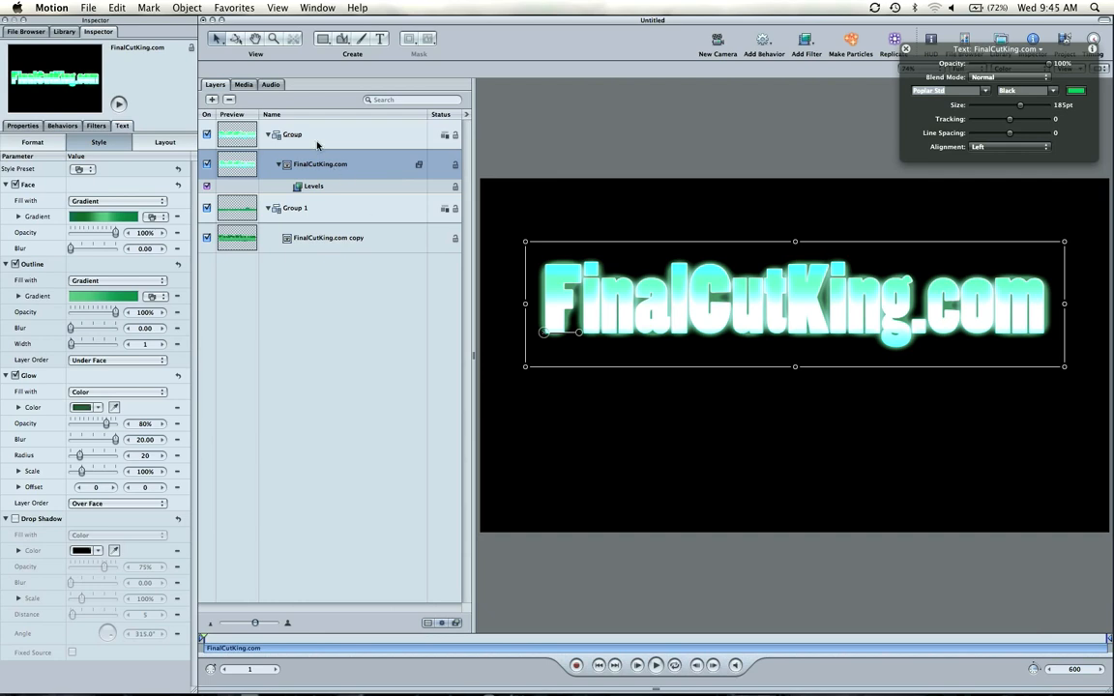
Add a new group above the bright text for the diagonal mask.
click(292, 135)
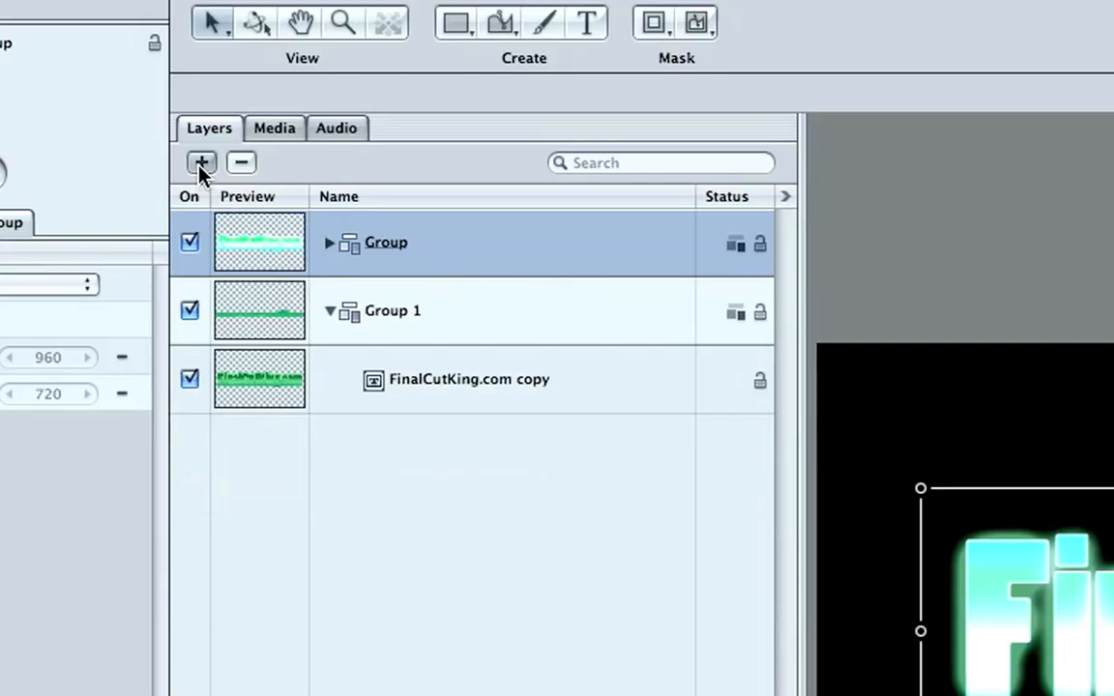
click(201, 161)
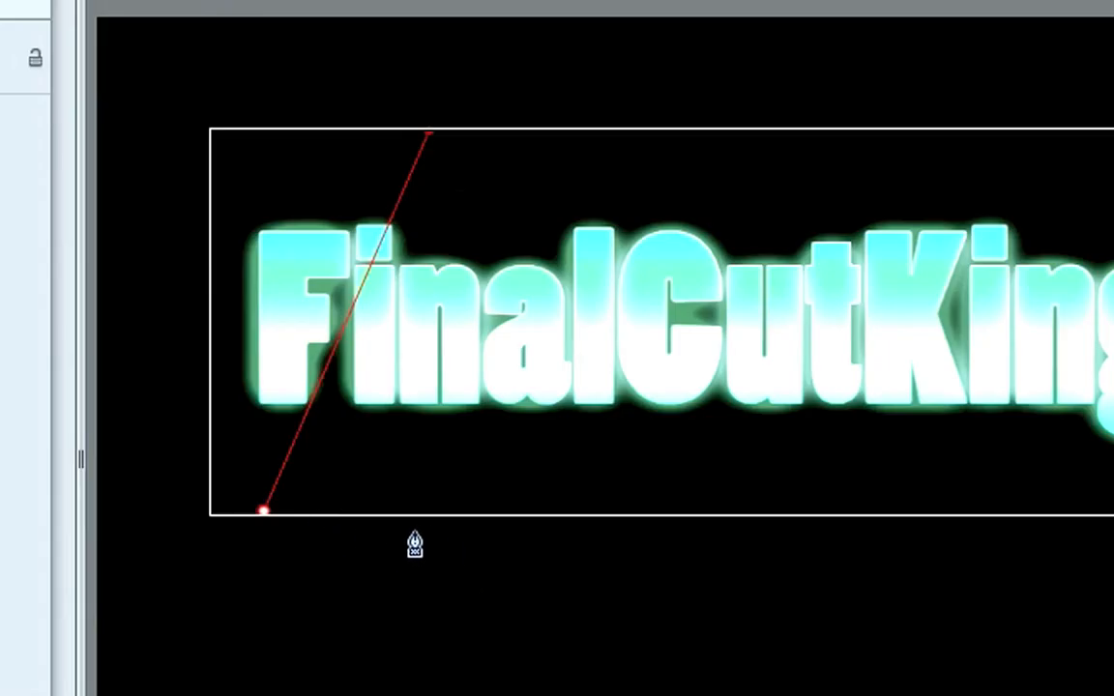
Close a narrow diagonal Bezier mask over the first letters and feather its edges.
drag(259, 510, 375, 525)
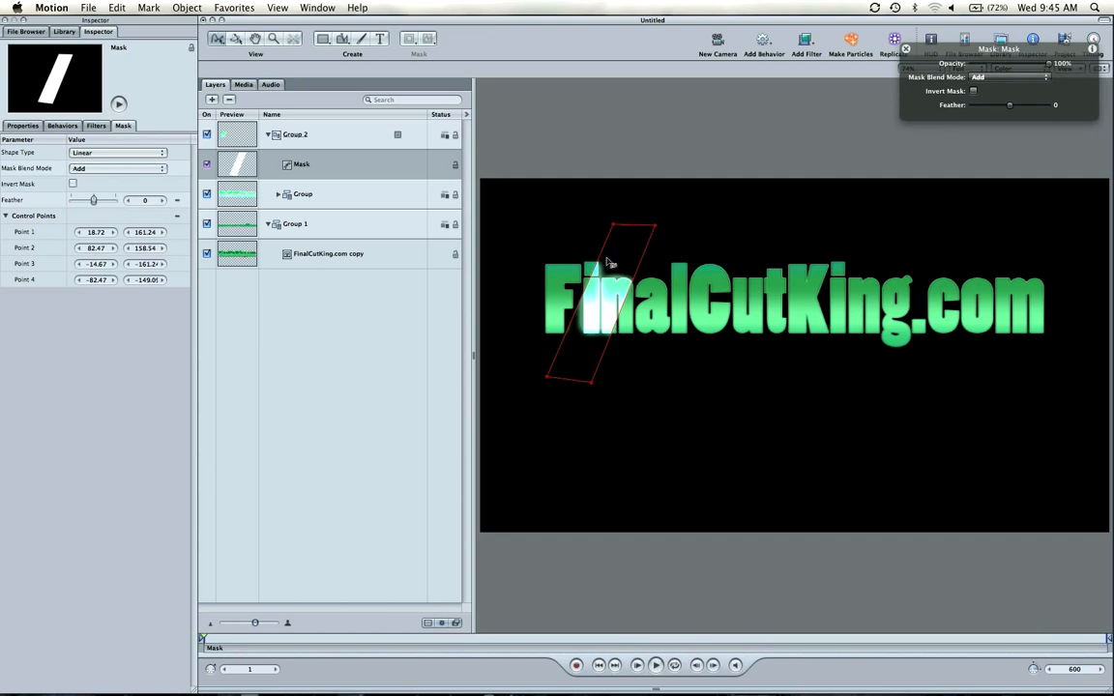
mouse_move(425, 155)
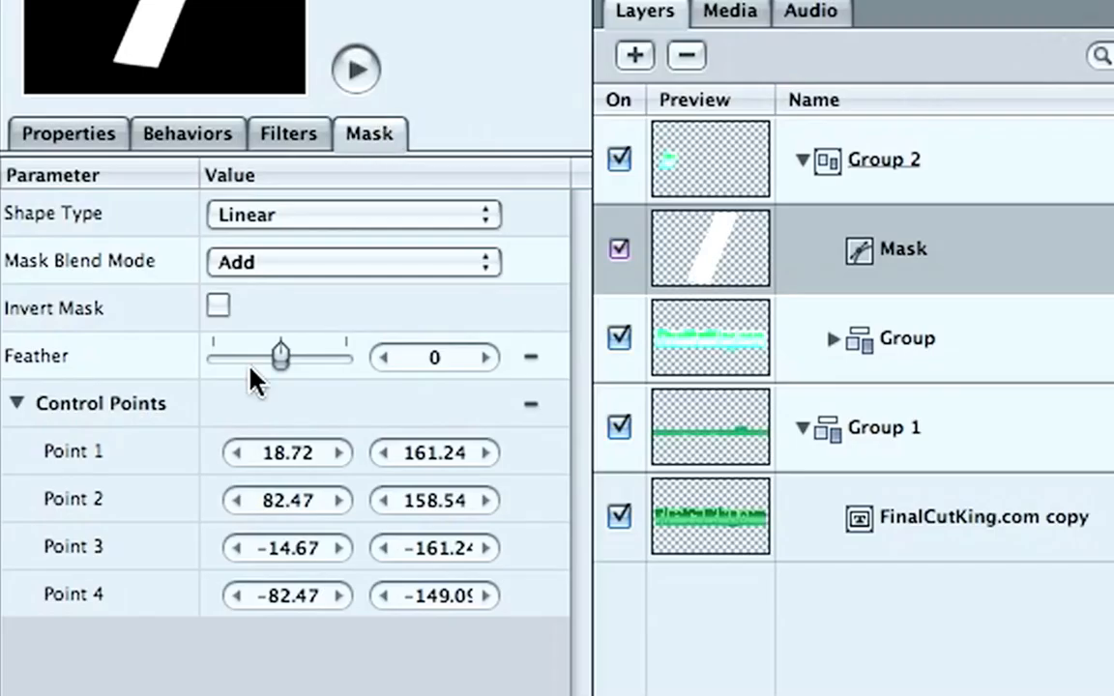
drag(281, 356, 314, 355)
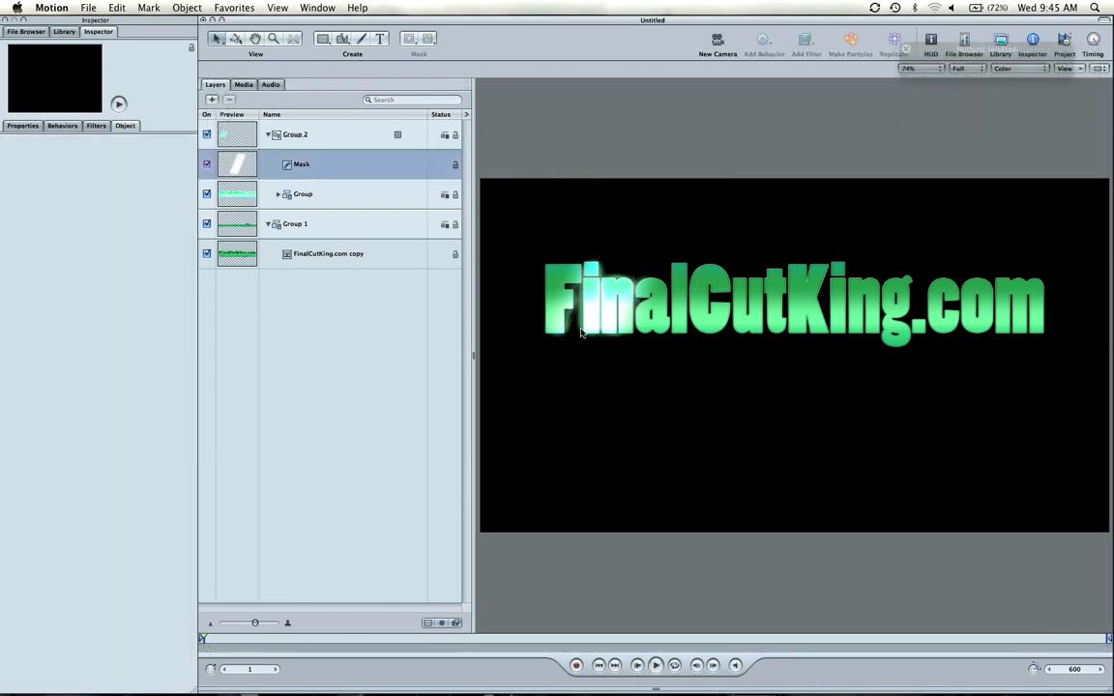
With Record enabled, keyframe the feathered mask at a position left of the text.
click(301, 164)
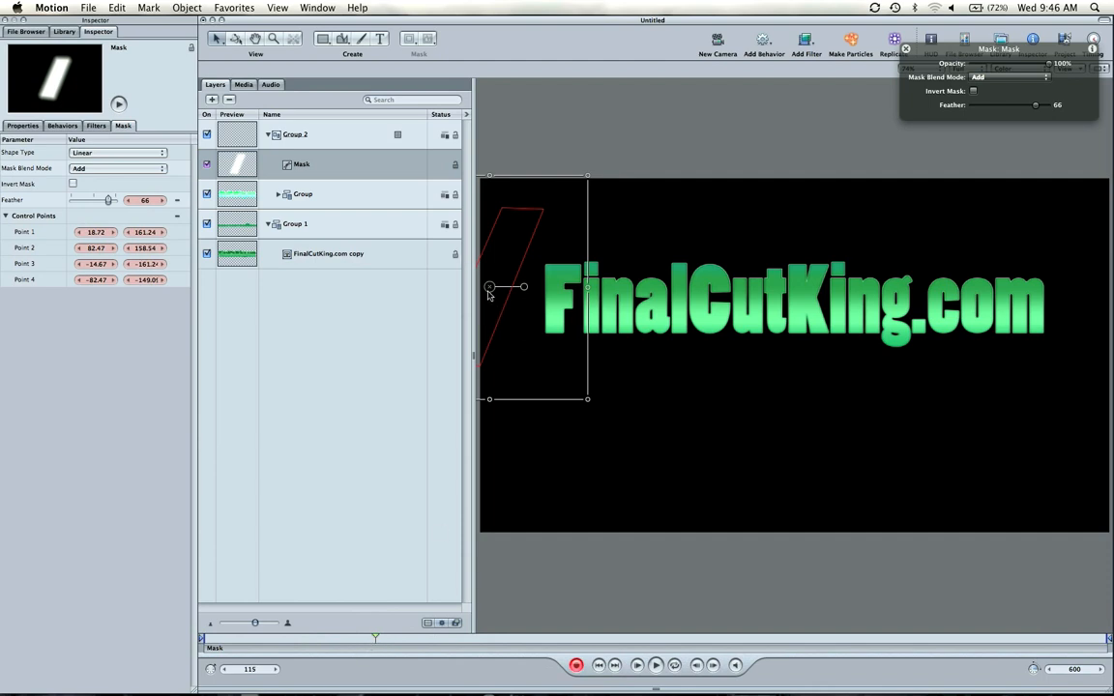
drag(489, 287, 1069, 305)
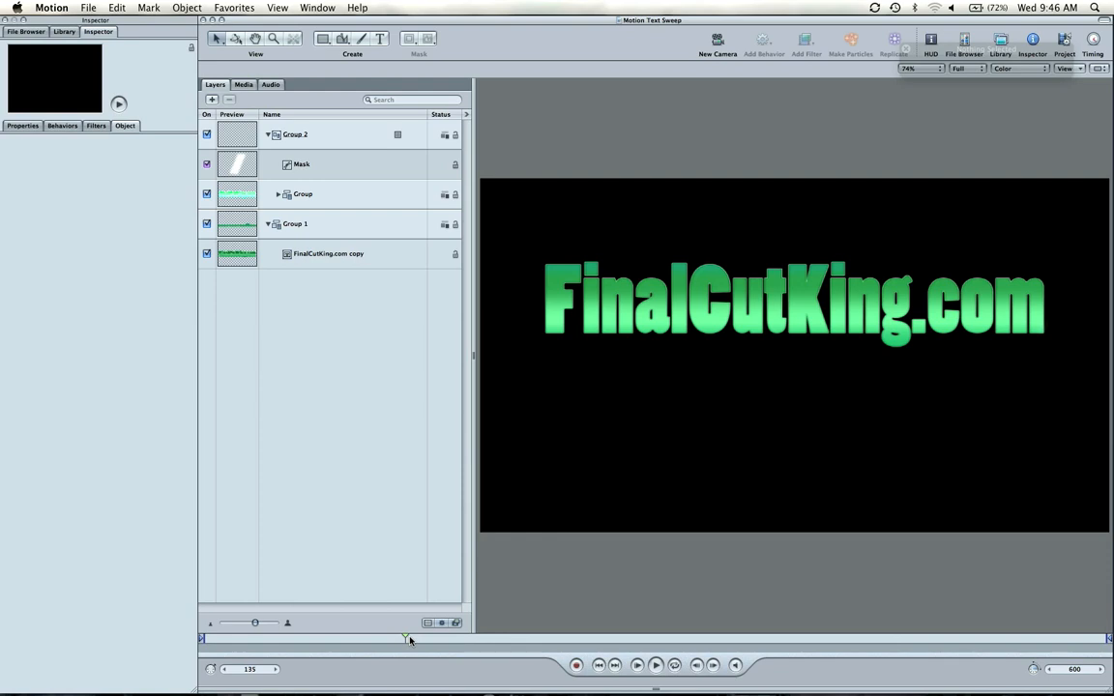
mouse_move(405, 427)
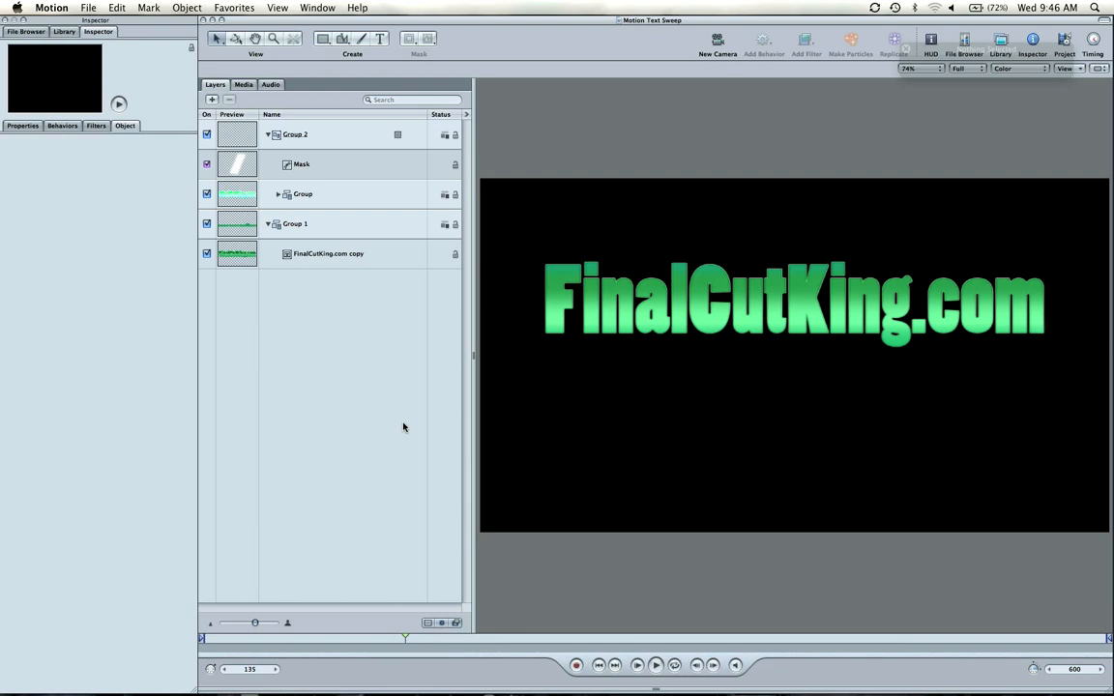
mouse_move(372, 222)
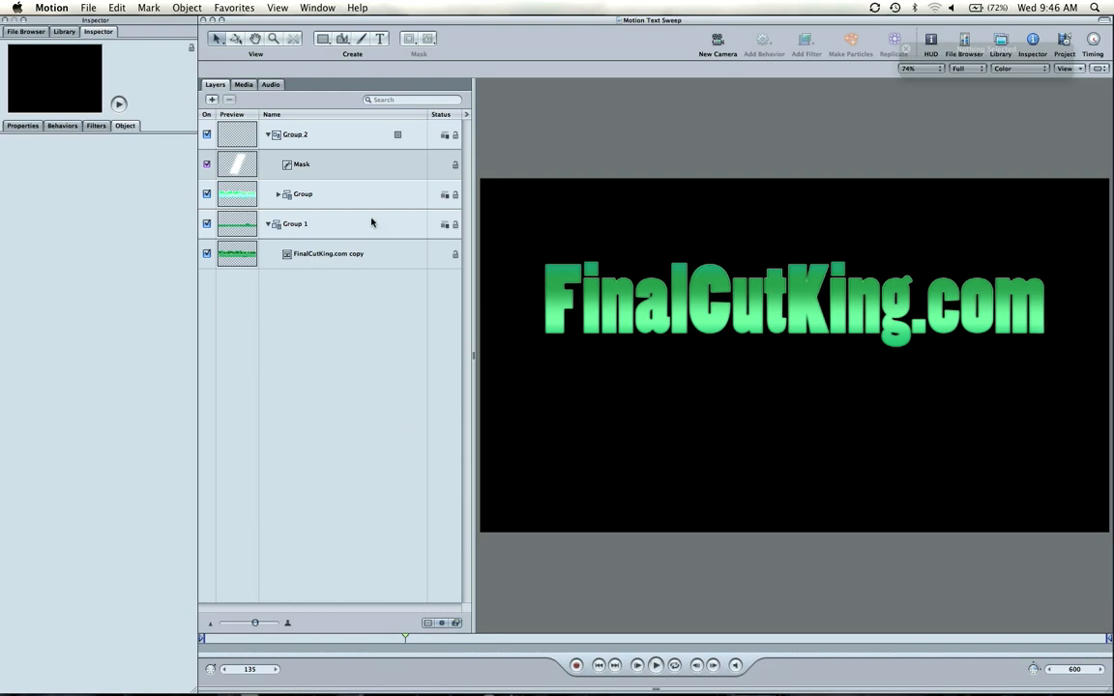
mouse_move(780, 541)
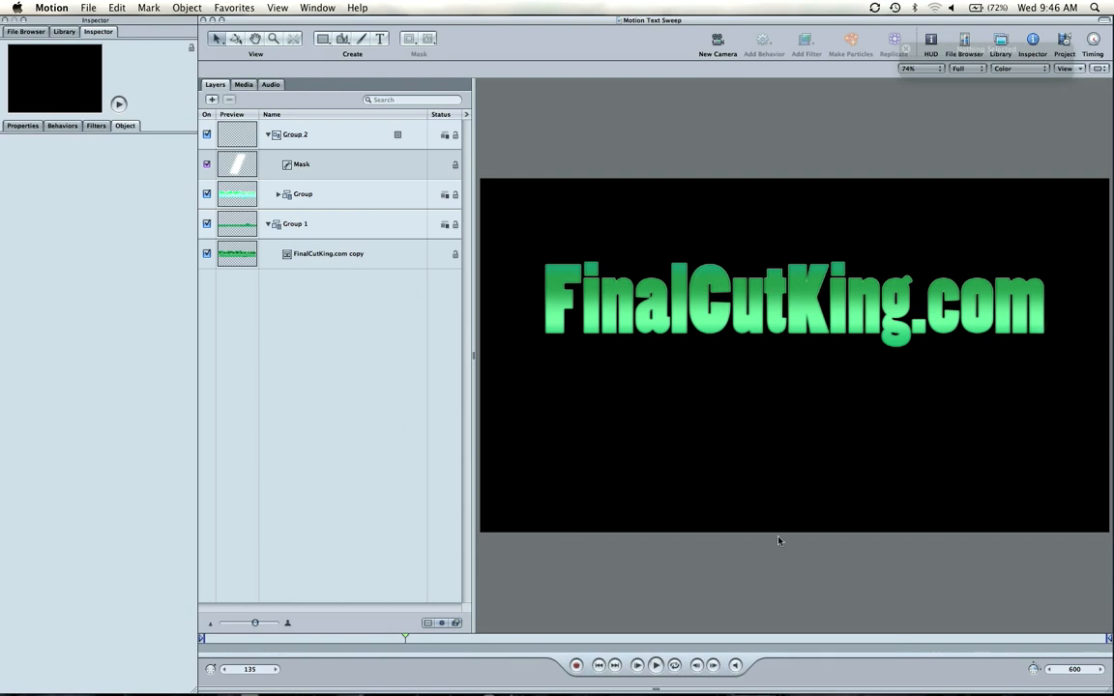